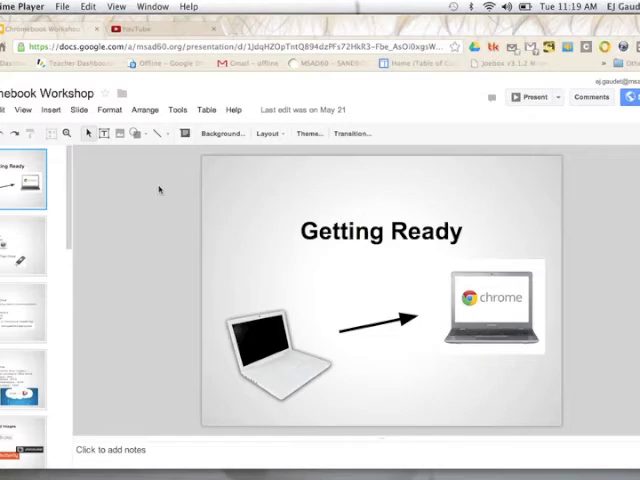
{"action": "mouse_move", "coordinate": [122, 211]}
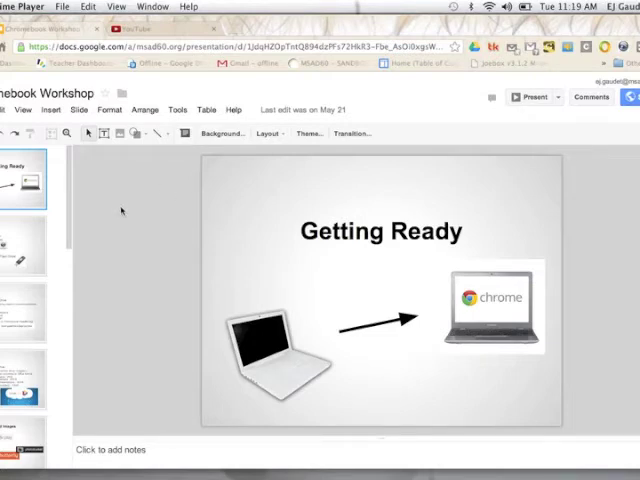
{"action": "mouse_move", "coordinate": [134, 270]}
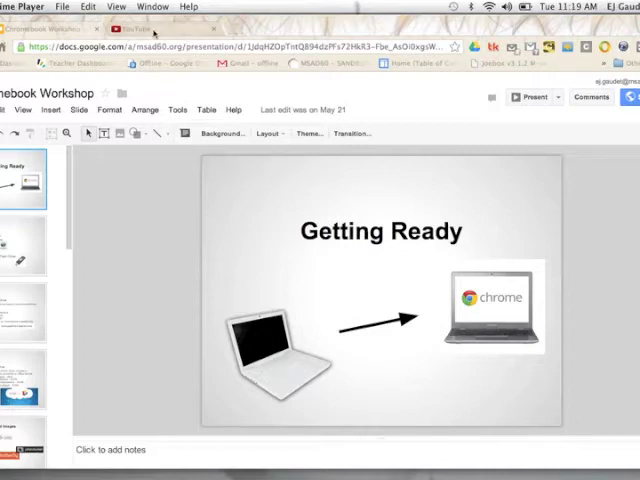
Step: Go to the YouTube tab and open the Upload page
{"action": "left_click", "coordinate": [135, 30]}
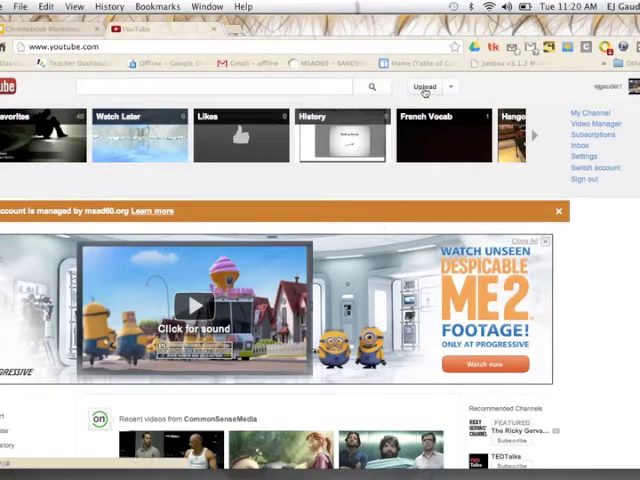
{"action": "left_click", "coordinate": [424, 86]}
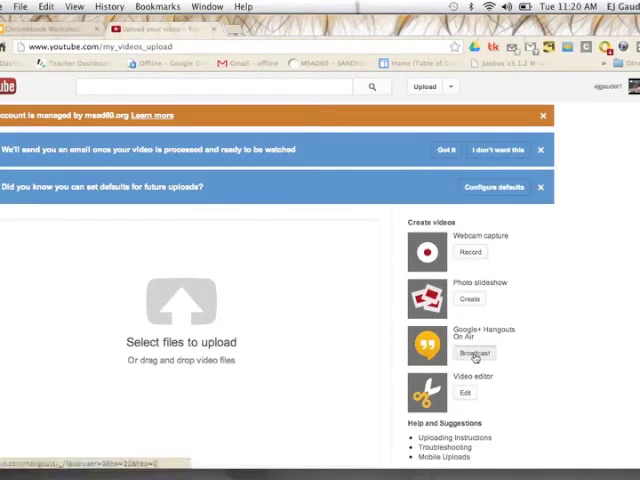
Step: Start a Hangout On Air named 'Chromebook Workshop' shared with the MSAD/RSU #60 circle
{"action": "left_click", "coordinate": [472, 352]}
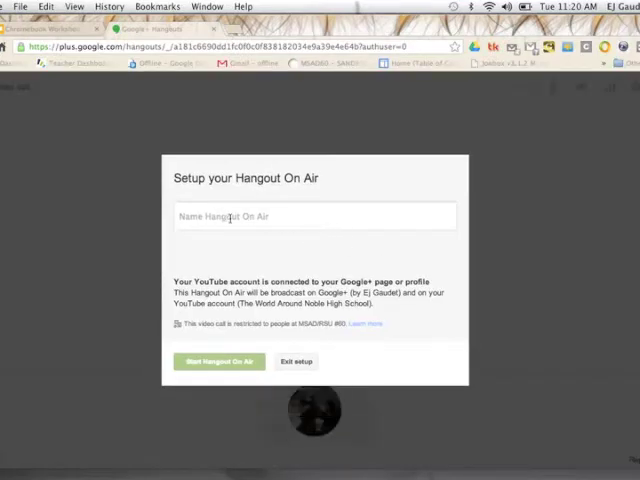
{"action": "type", "text": "Ch"}
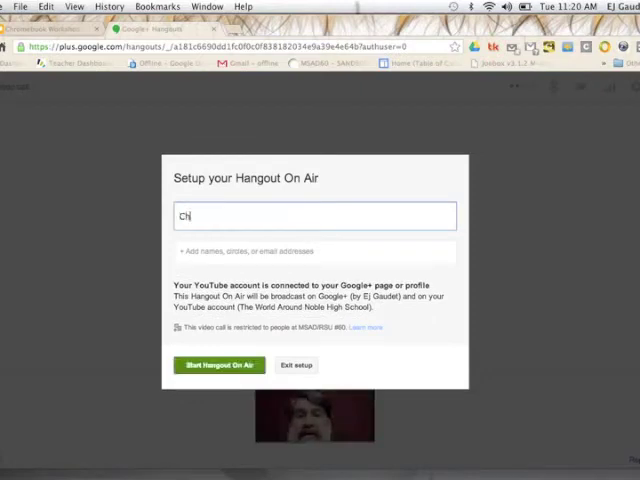
{"action": "type", "text": "romebook W"}
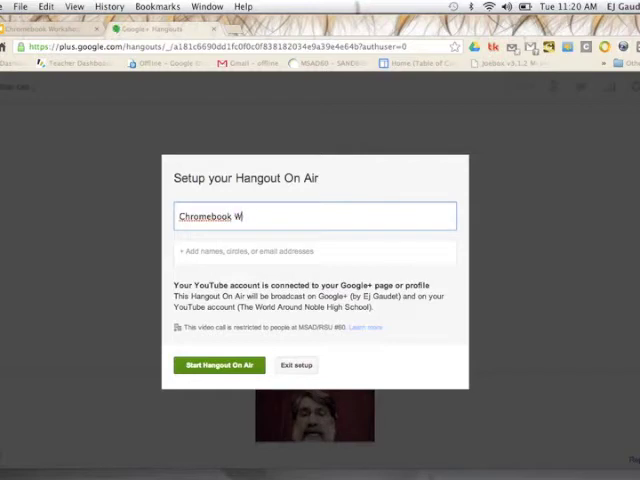
{"action": "type", "text": "orkshop"}
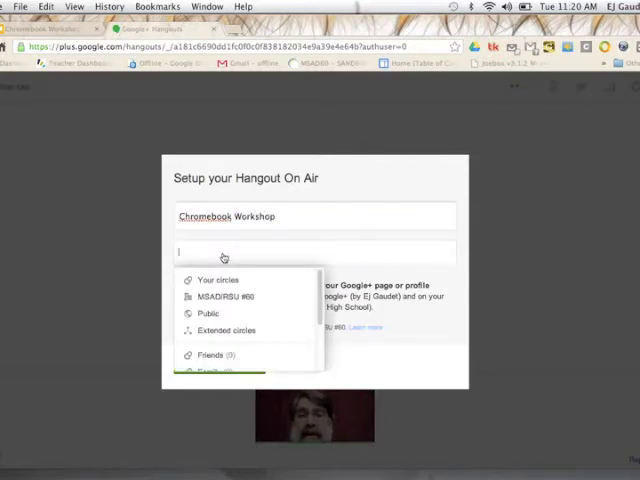
{"action": "mouse_move", "coordinate": [228, 296]}
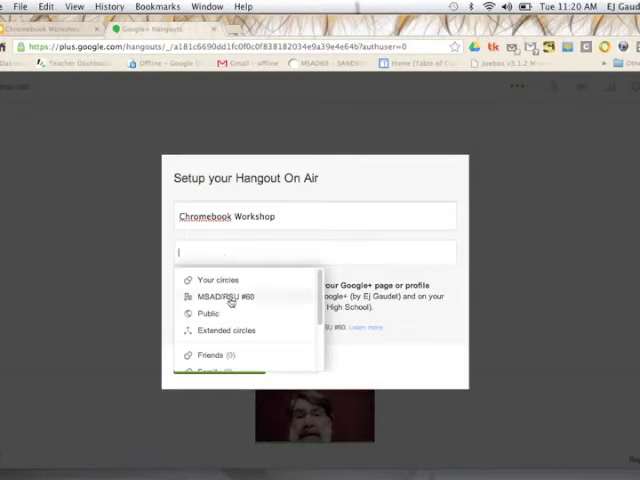
{"action": "left_click", "coordinate": [220, 296]}
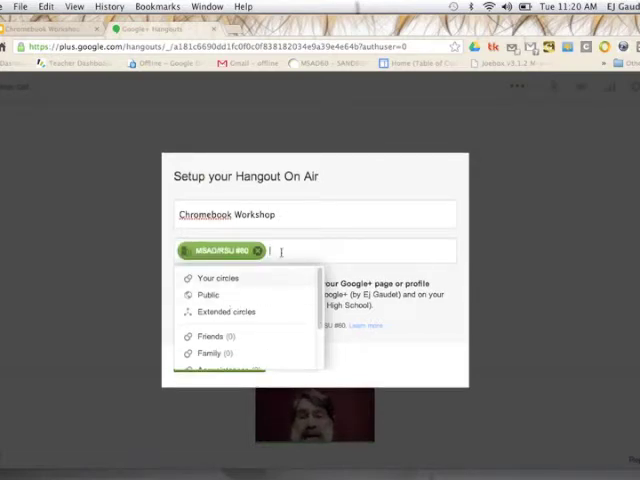
{"action": "mouse_move", "coordinate": [428, 360]}
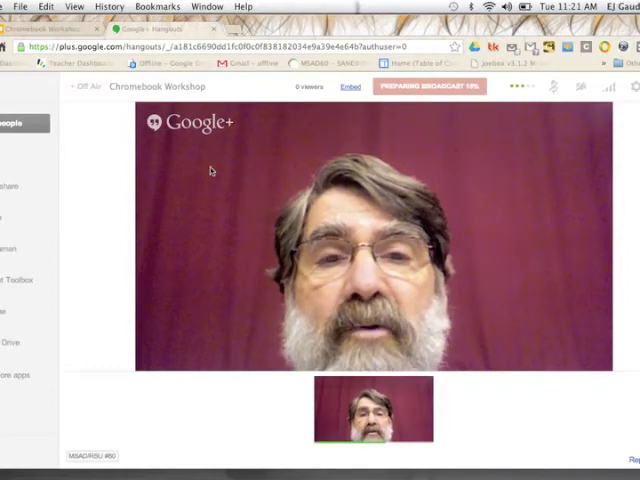
{"action": "mouse_move", "coordinate": [12, 122]}
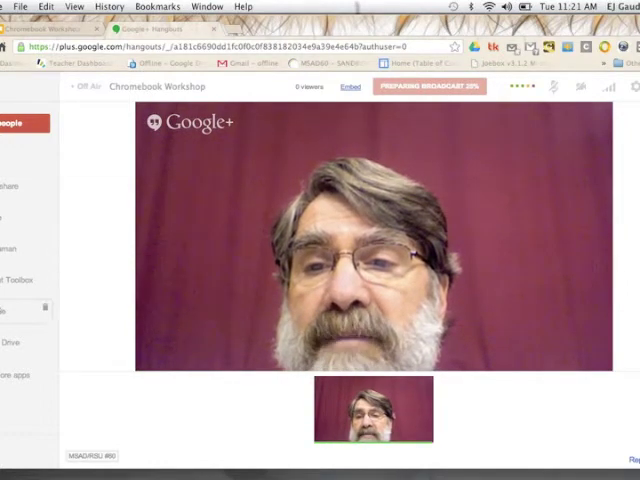
{"action": "mouse_move", "coordinate": [8, 187]}
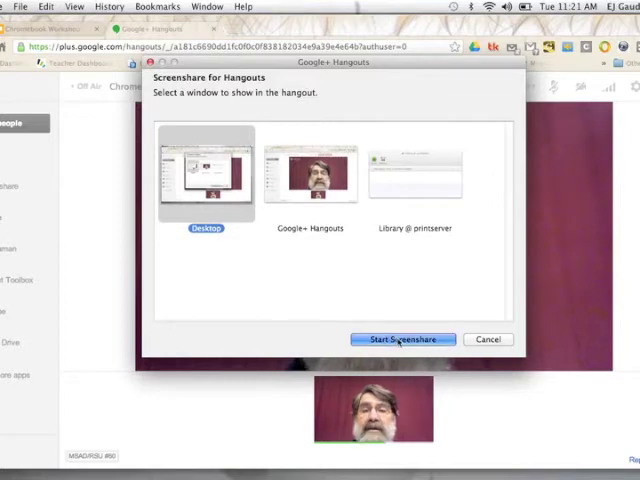
Step: Share the whole desktop in the Chromebook Workshop hangout
{"action": "left_click", "coordinate": [402, 339]}
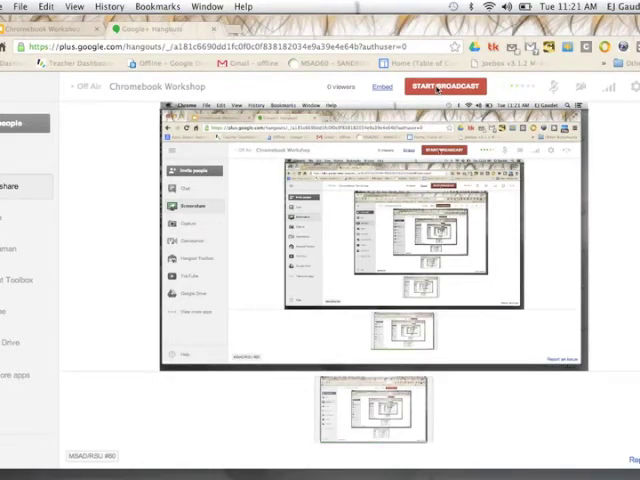
Step: Start the public broadcast, confirm it, then stop broadcasting
{"action": "left_click", "coordinate": [444, 86]}
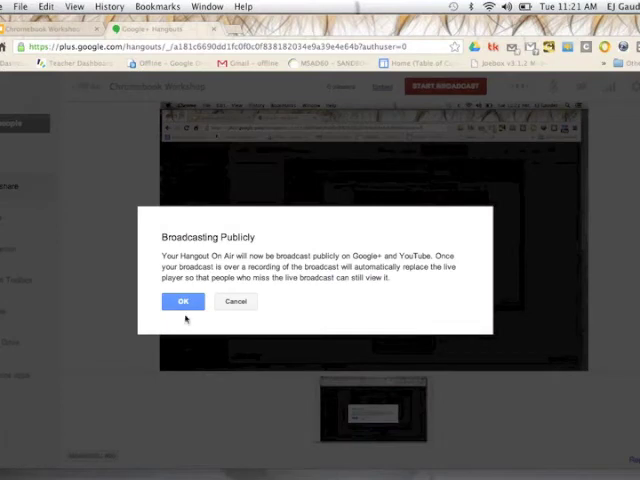
{"action": "left_click", "coordinate": [183, 301]}
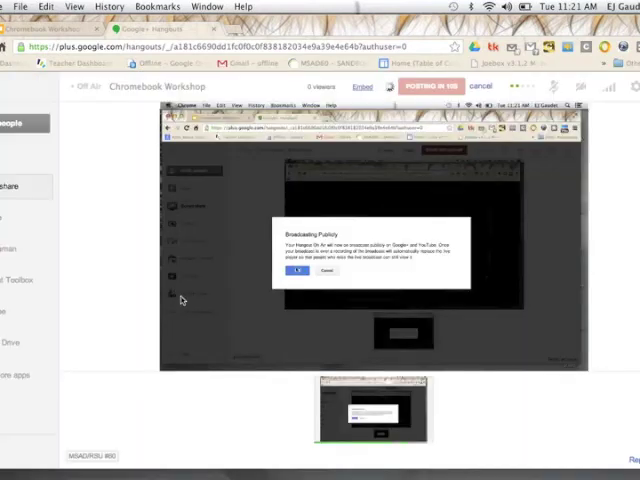
{"action": "left_click", "coordinate": [298, 271]}
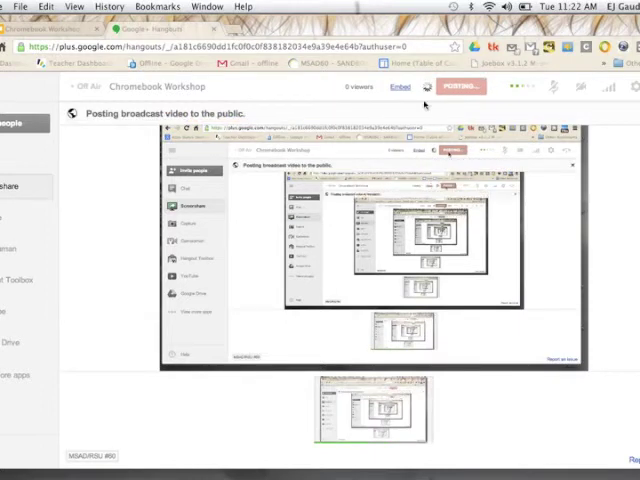
{"action": "left_click", "coordinate": [461, 86]}
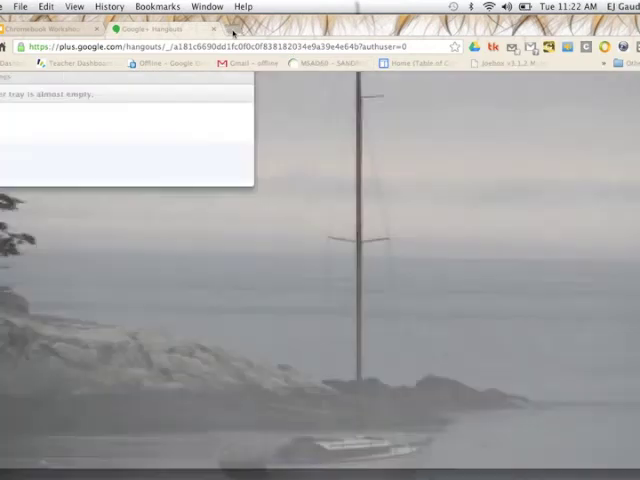
Step: Return to YouTube and open the Uploads list in Video Manager
{"action": "left_click", "coordinate": [227, 28]}
{"action": "type", "text": "www.youtube.com"}
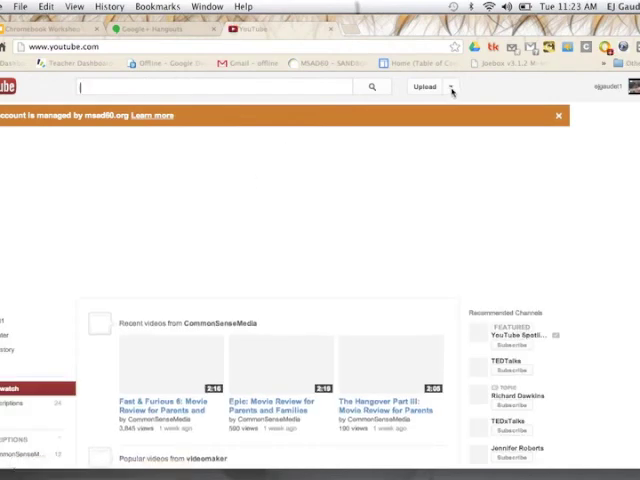
{"action": "left_click", "coordinate": [451, 86]}
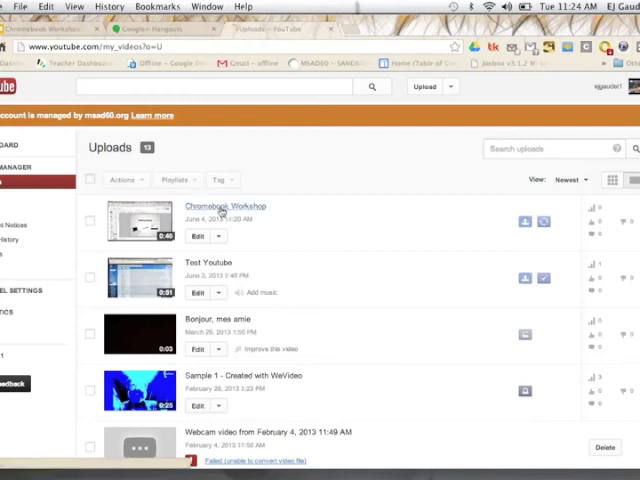
Step: Open the Chromebook Workshop video's watch page and play the 0:46 recording
{"action": "left_click", "coordinate": [223, 206]}
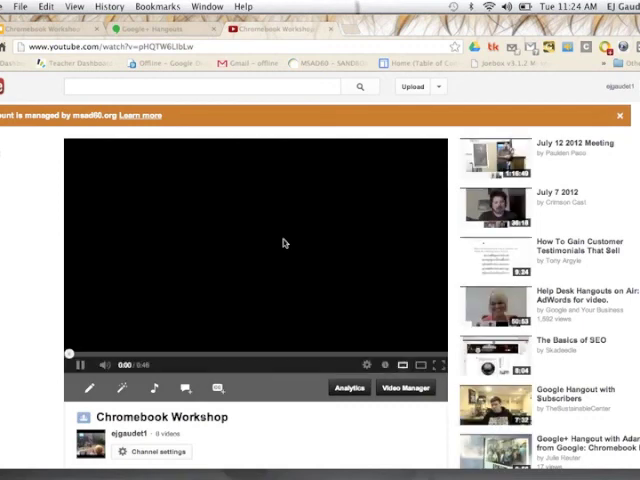
{"action": "left_click", "coordinate": [79, 363]}
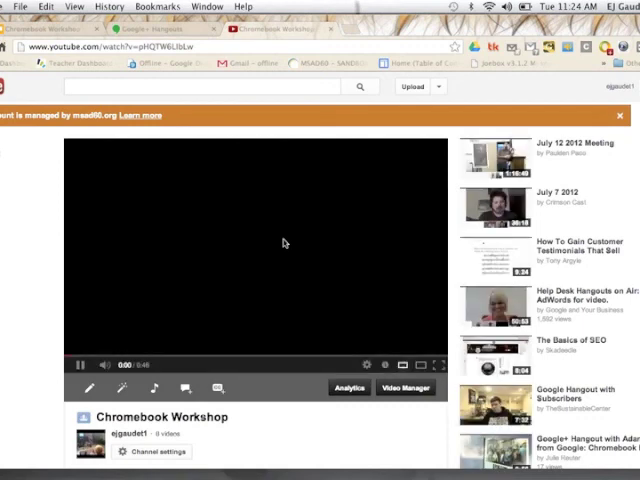